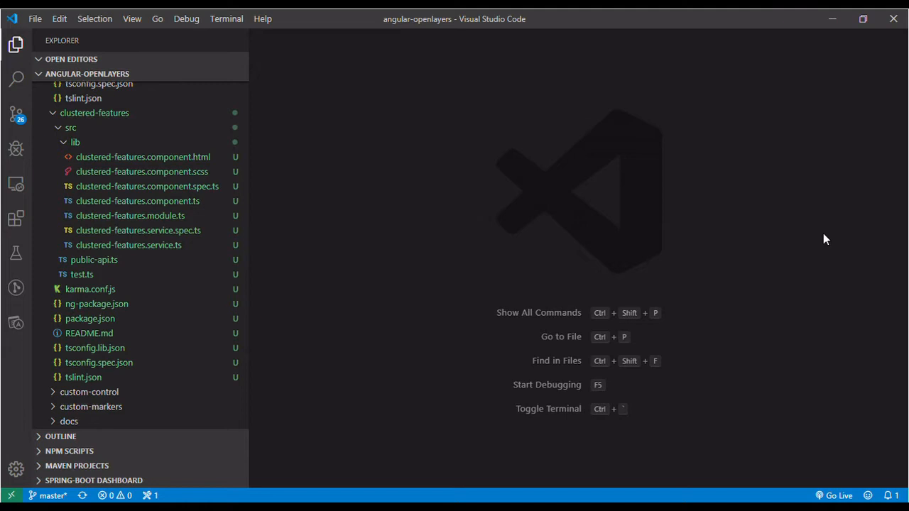
pyautogui.moveTo(497, 250)
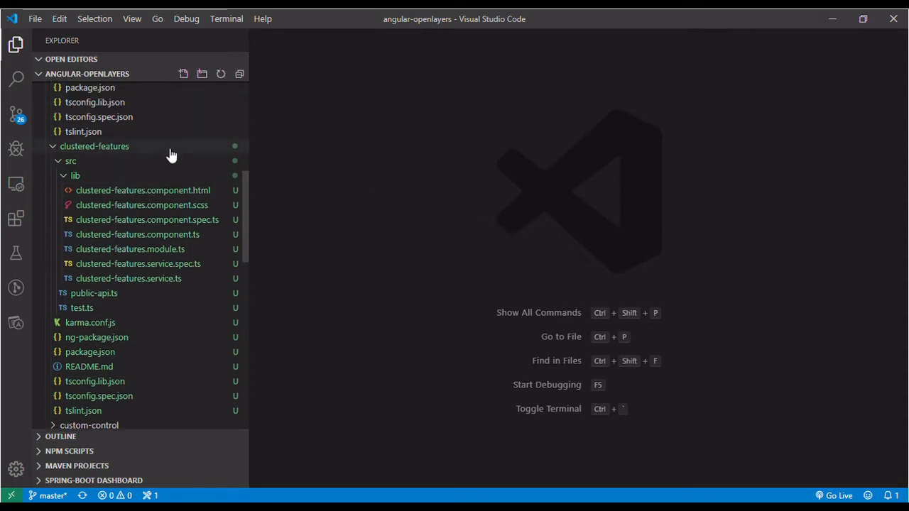
# Review the clustered-features component's HTML template, stylesheet, spec and TypeScript class in turn
pyautogui.scroll(-3)
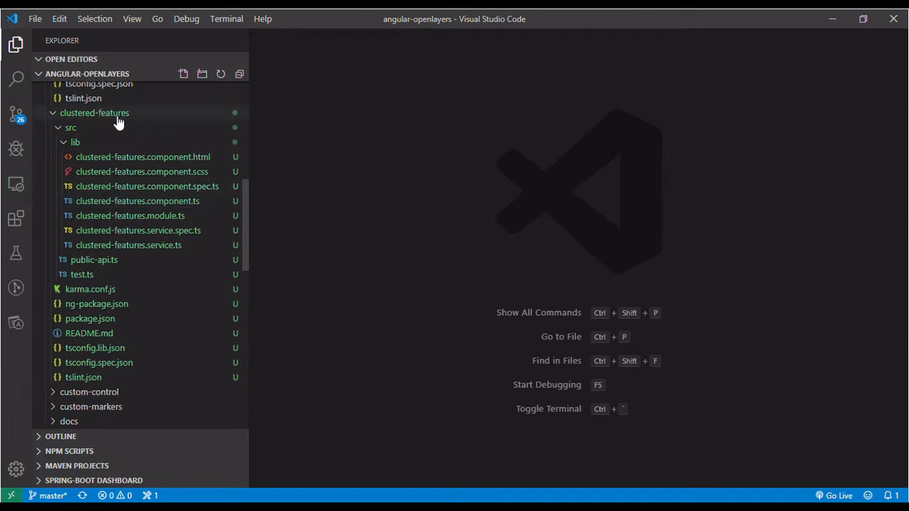
pyautogui.moveTo(433, 173)
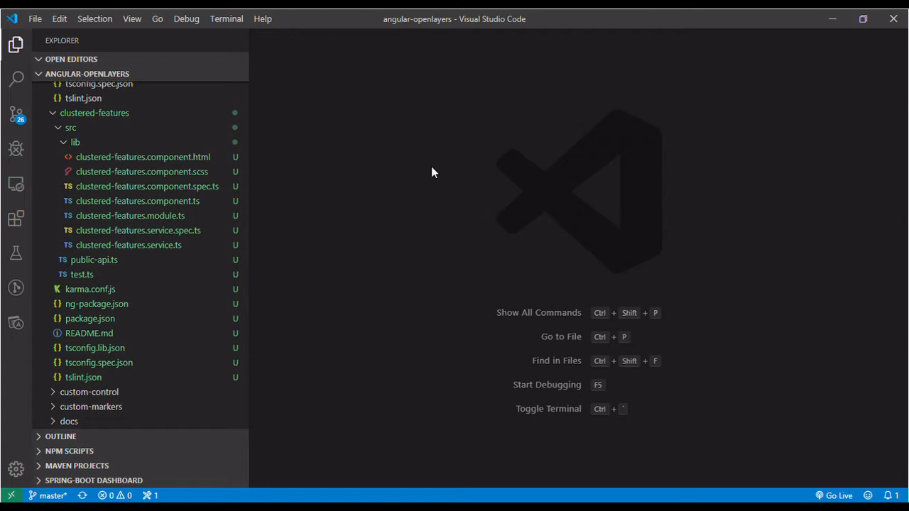
pyautogui.moveTo(131, 120)
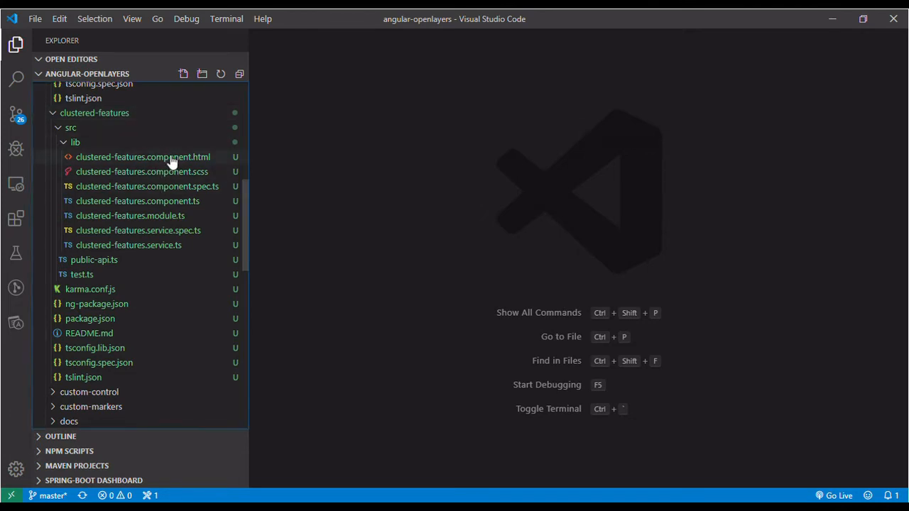
pyautogui.click(142, 156)
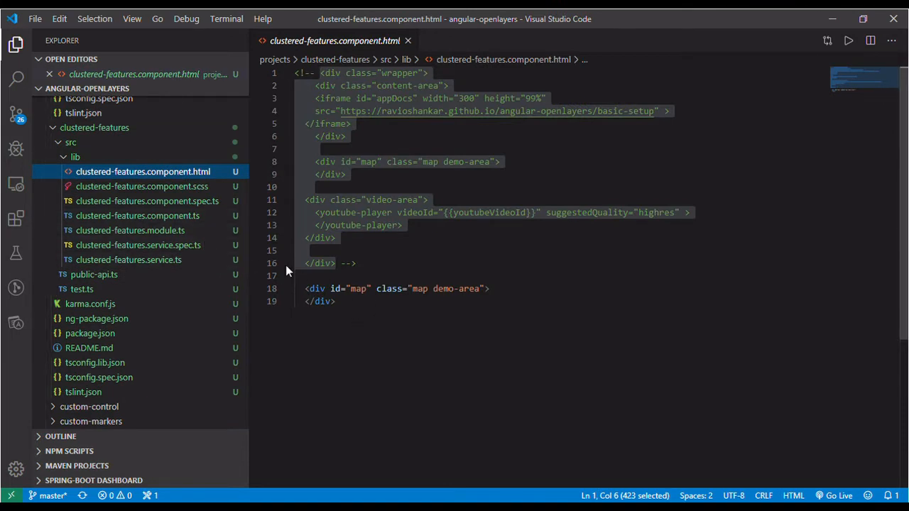
pyautogui.click(141, 186)
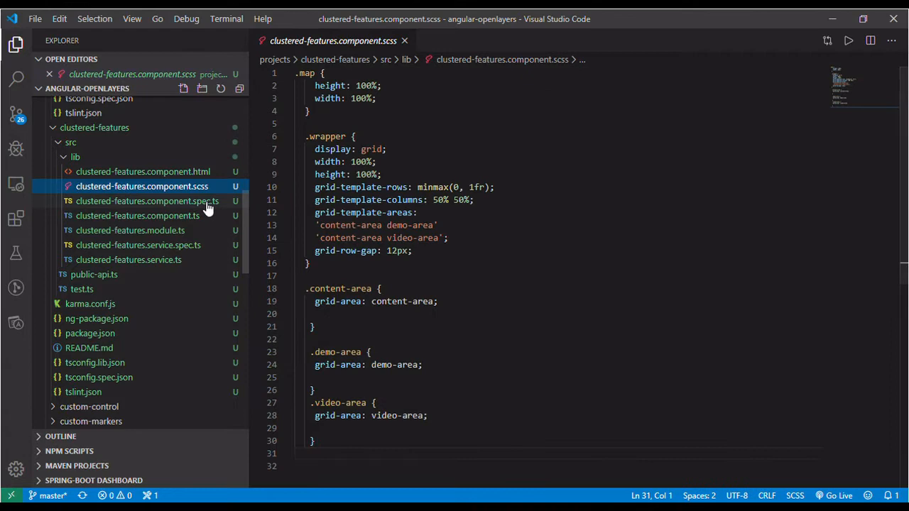
pyautogui.click(148, 202)
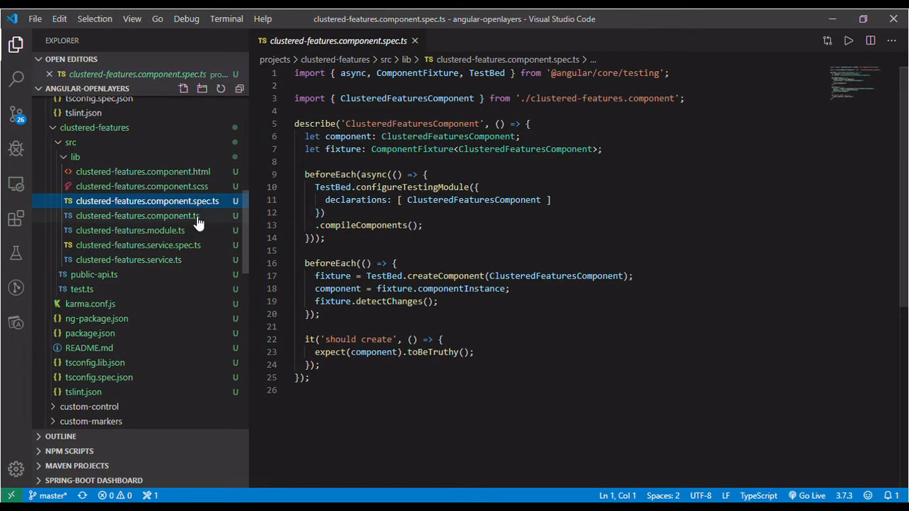
pyautogui.click(137, 216)
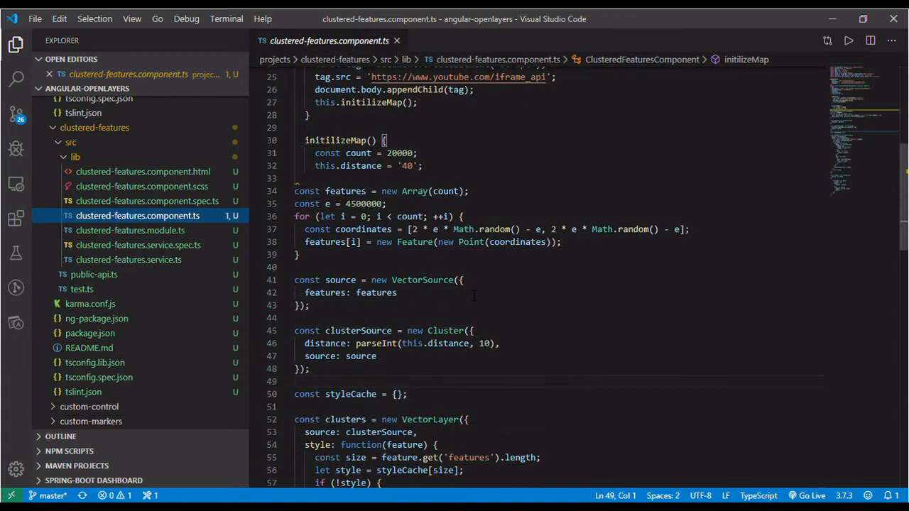
# Review the service spec and finish on clustered-features.service.ts with its empty ClusteredFeaturesService
pyautogui.scroll(-3)
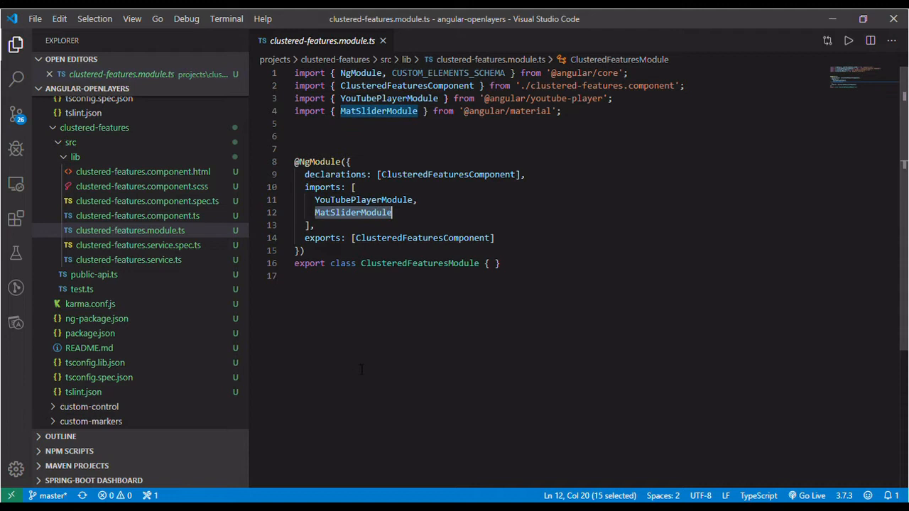
pyautogui.moveTo(491, 342)
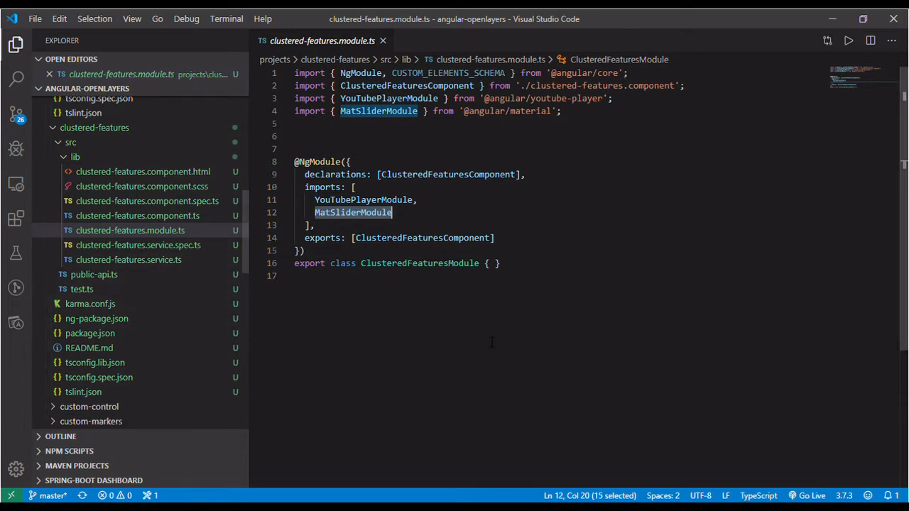
pyautogui.click(138, 244)
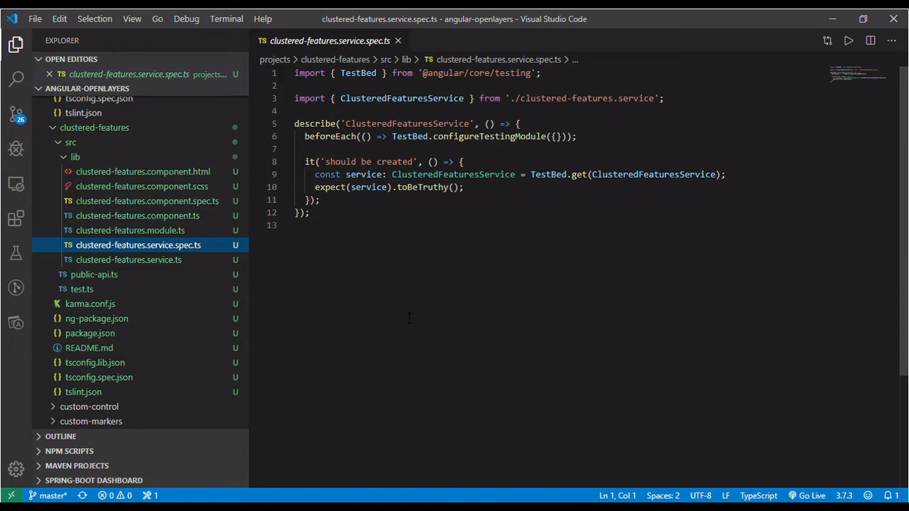
pyautogui.click(127, 258)
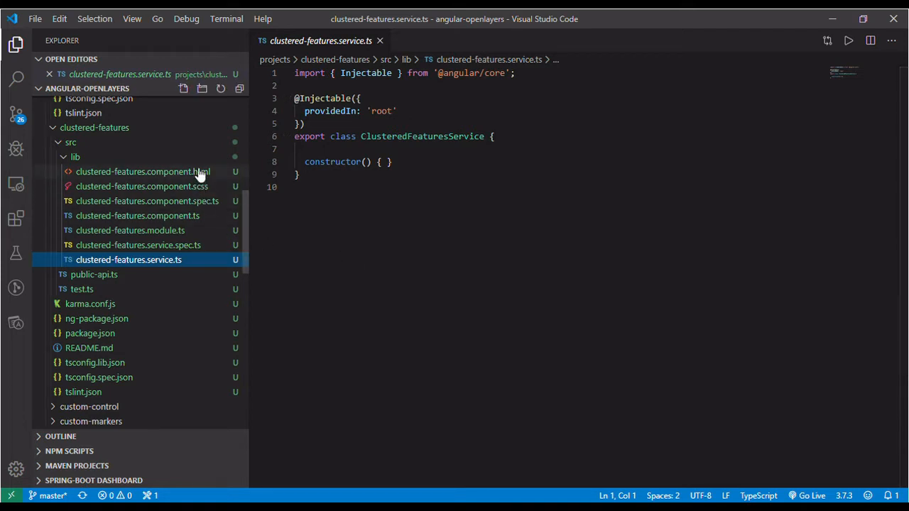
# Return to clustered-features.component.html showing the commented-out wrapper above the map div
pyautogui.click(142, 170)
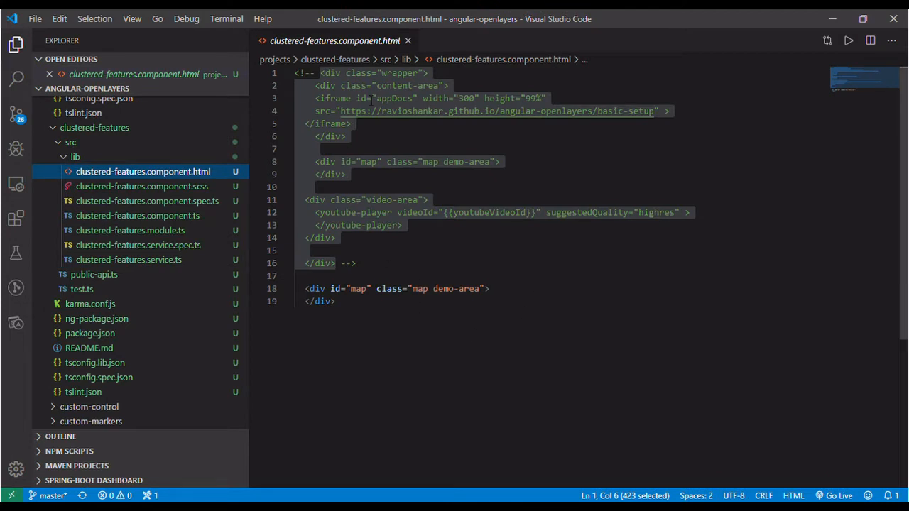
pyautogui.moveTo(292, 153)
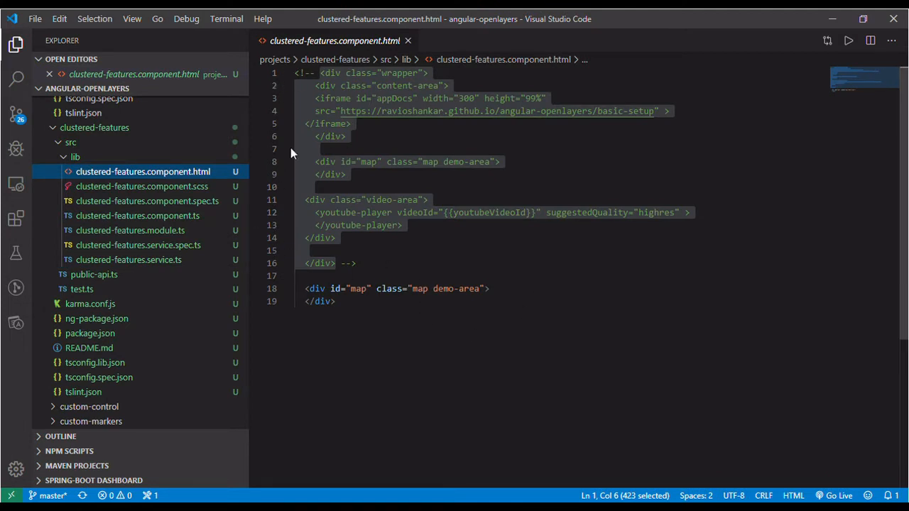
pyautogui.moveTo(583, 278)
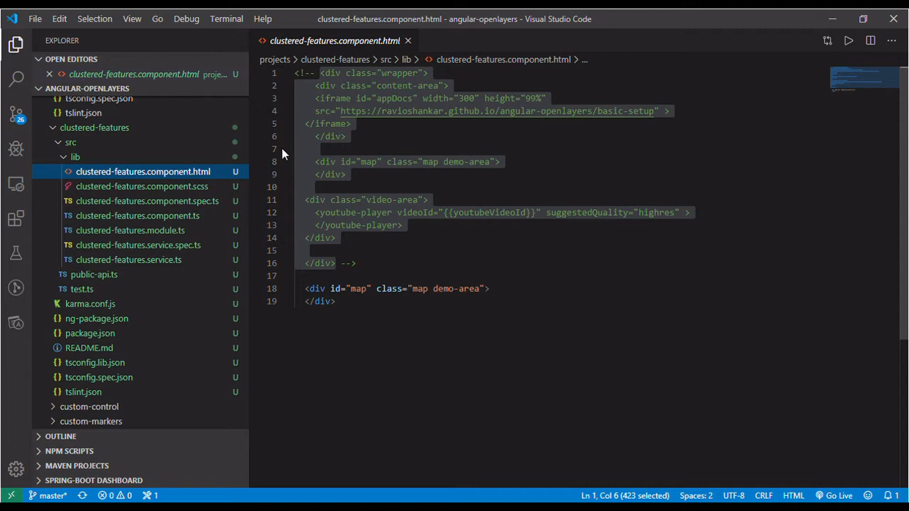
pyautogui.moveTo(426, 338)
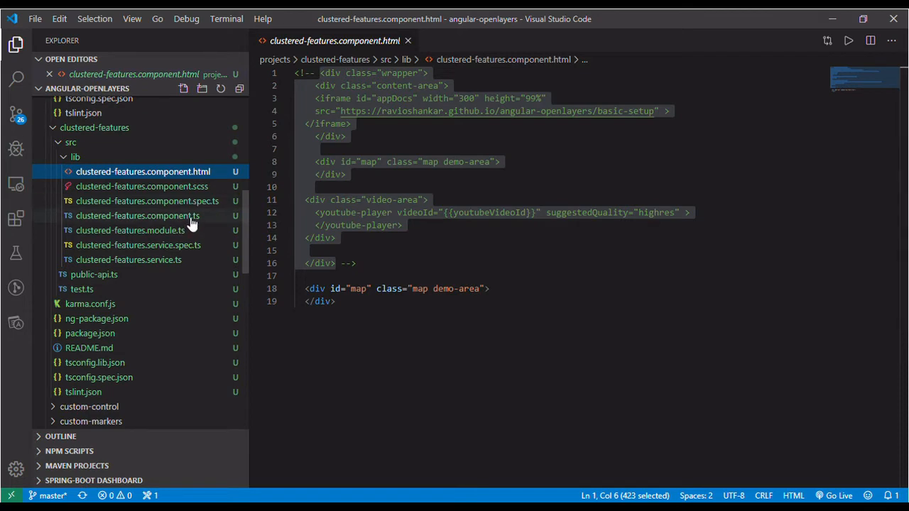
# Read through clustered-features.component.ts, its OpenLayers imports and YouTube video fields
pyautogui.click(138, 215)
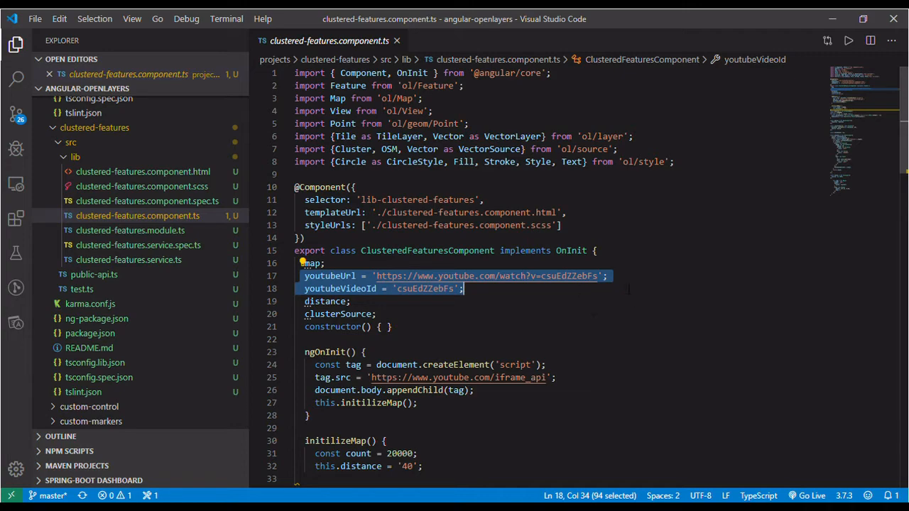
pyautogui.scroll(-3)
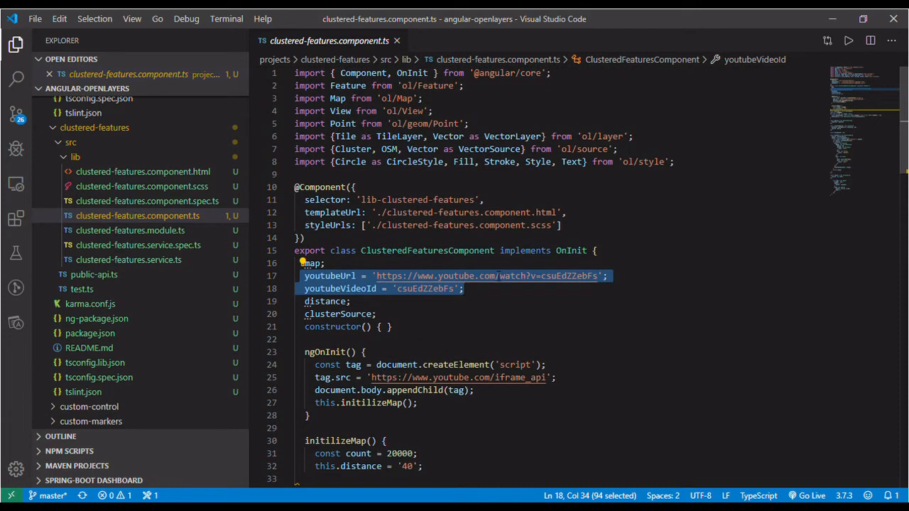
pyautogui.scroll(-3)
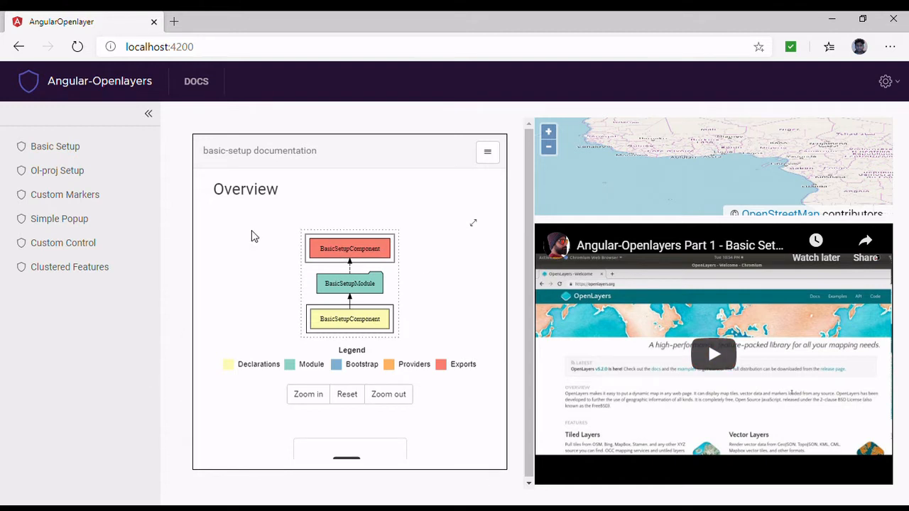
pyautogui.moveTo(717, 216)
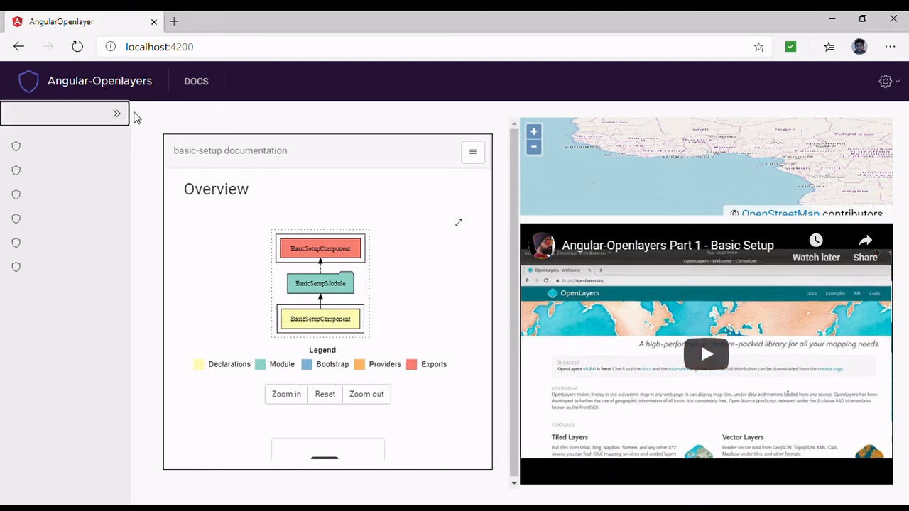
pyautogui.click(116, 113)
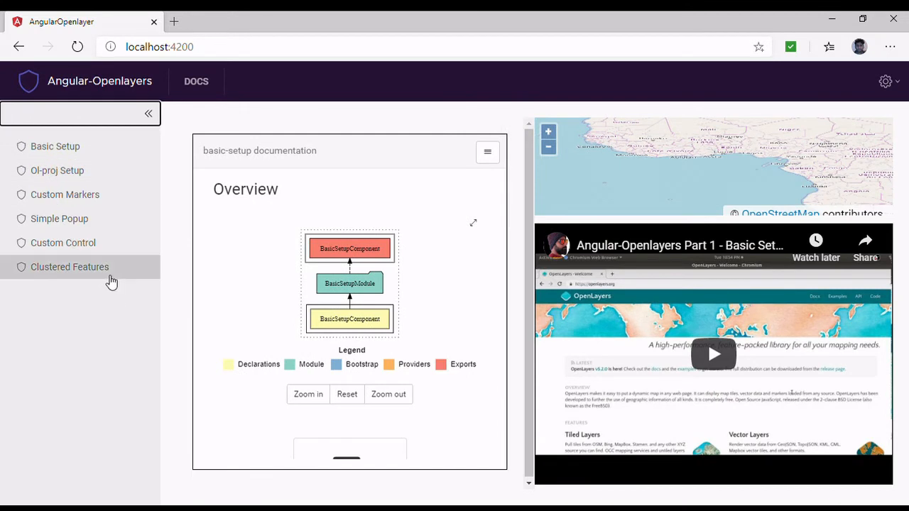
pyautogui.moveTo(102, 325)
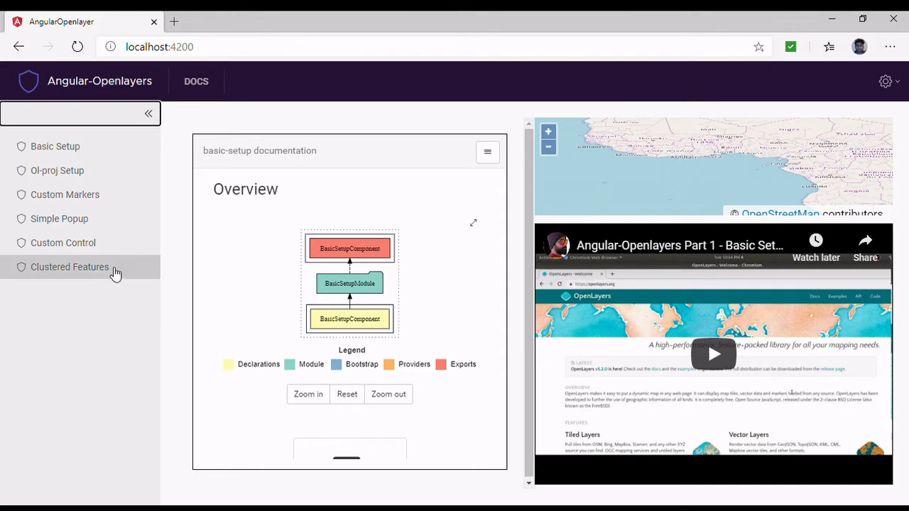
pyautogui.moveTo(312, 294)
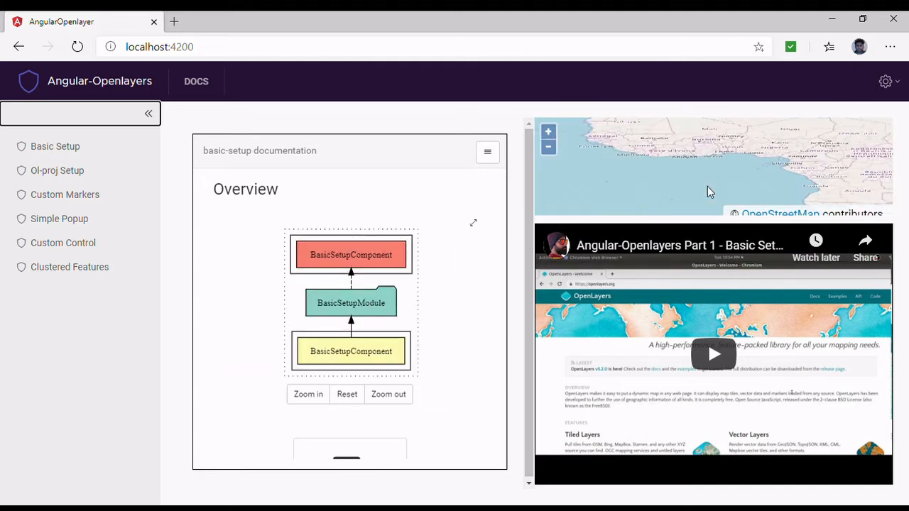
pyautogui.moveTo(713, 354)
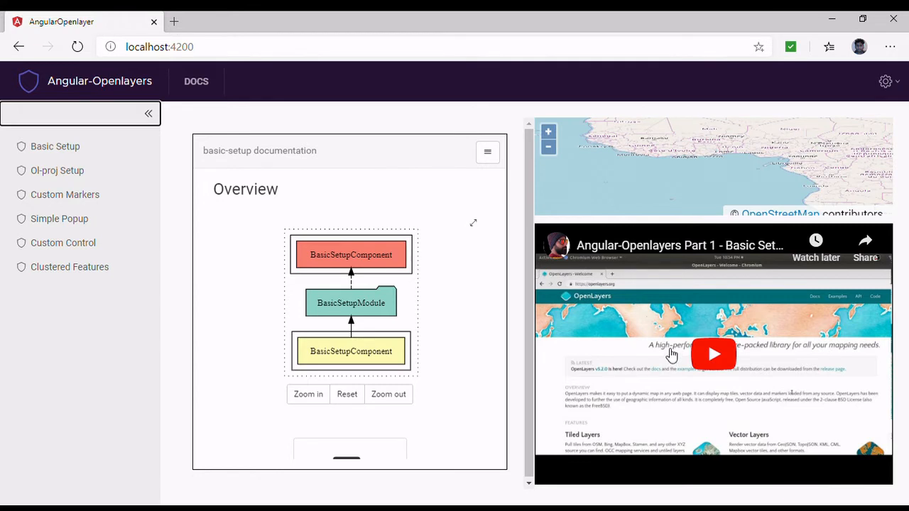
pyautogui.moveTo(790, 339)
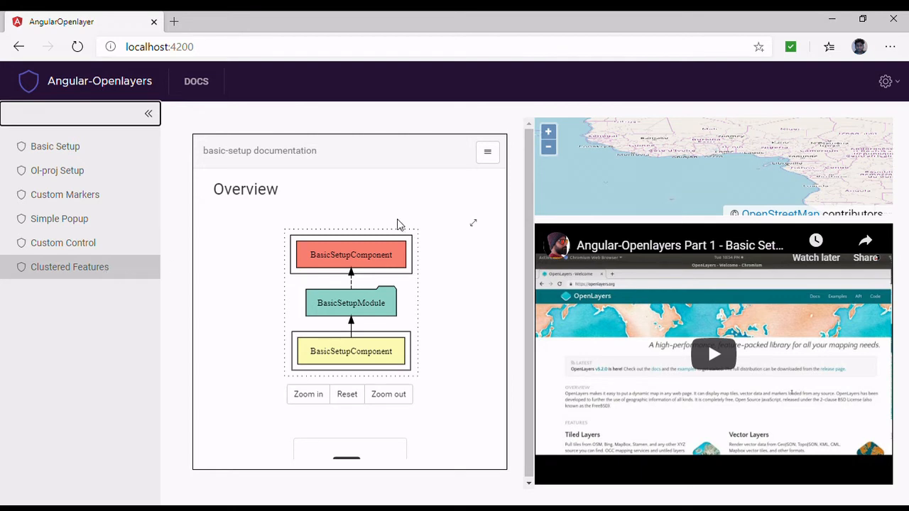
pyautogui.moveTo(119, 274)
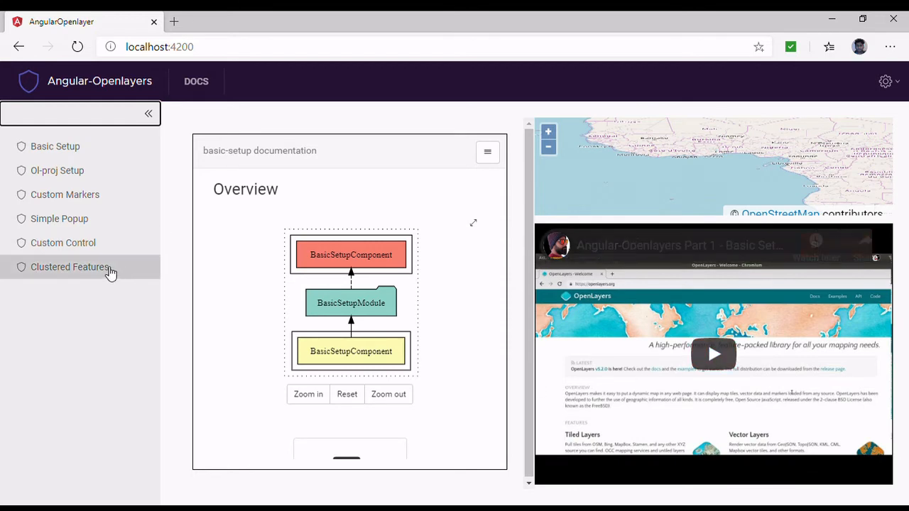
pyautogui.click(69, 267)
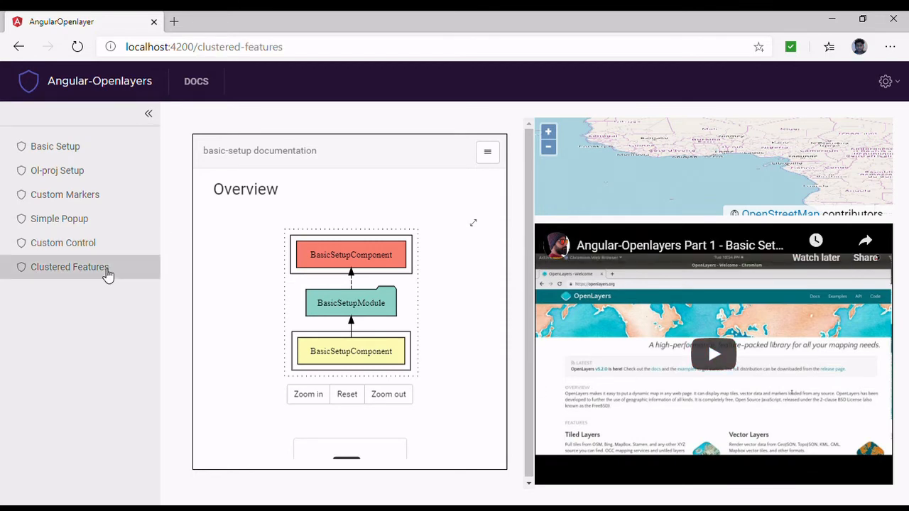
# Load the Clustered Features demo map from the sidebar
pyautogui.click(70, 267)
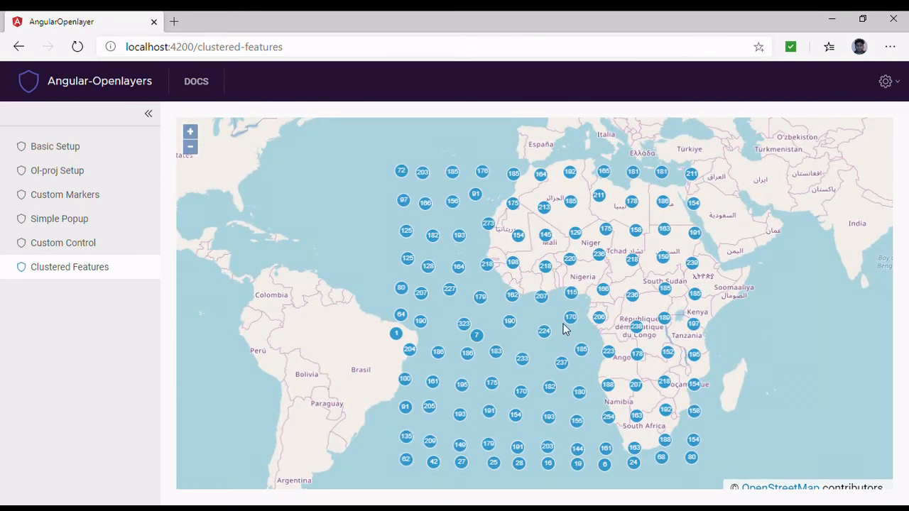
pyautogui.moveTo(603, 352)
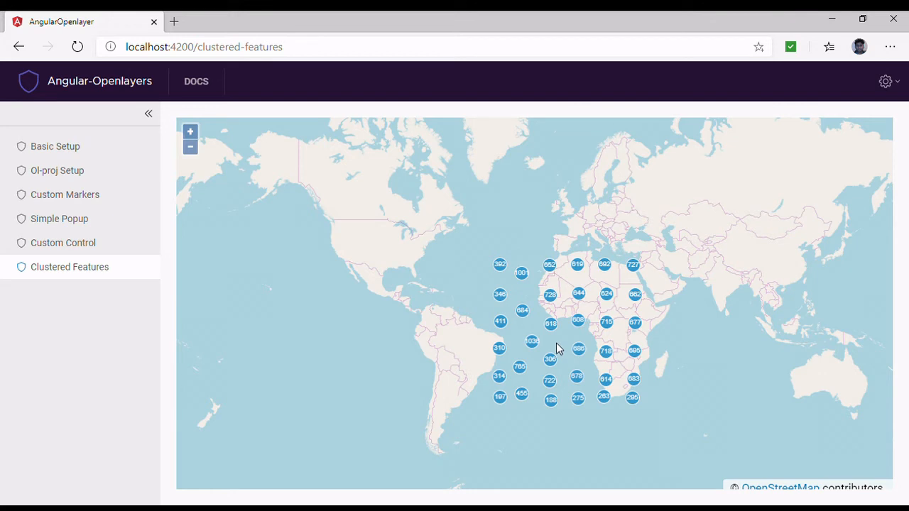
pyautogui.moveTo(554, 349)
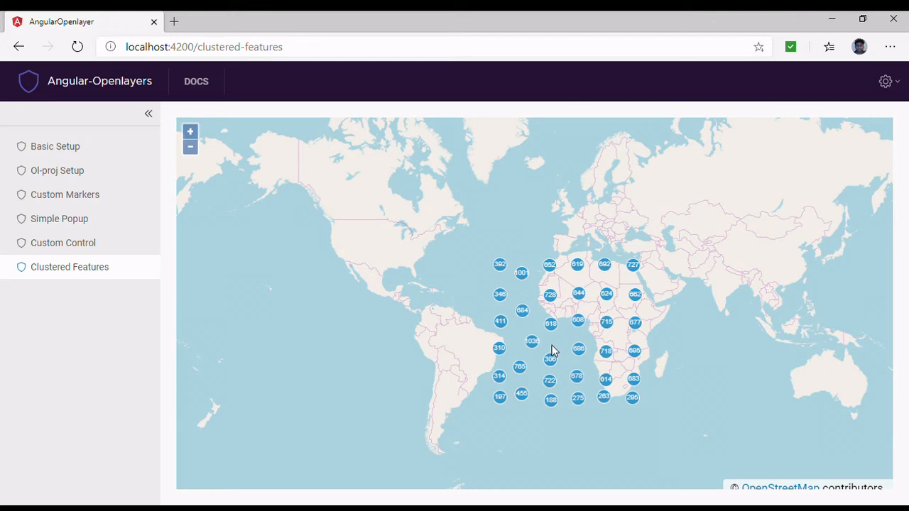
pyautogui.moveTo(551, 357)
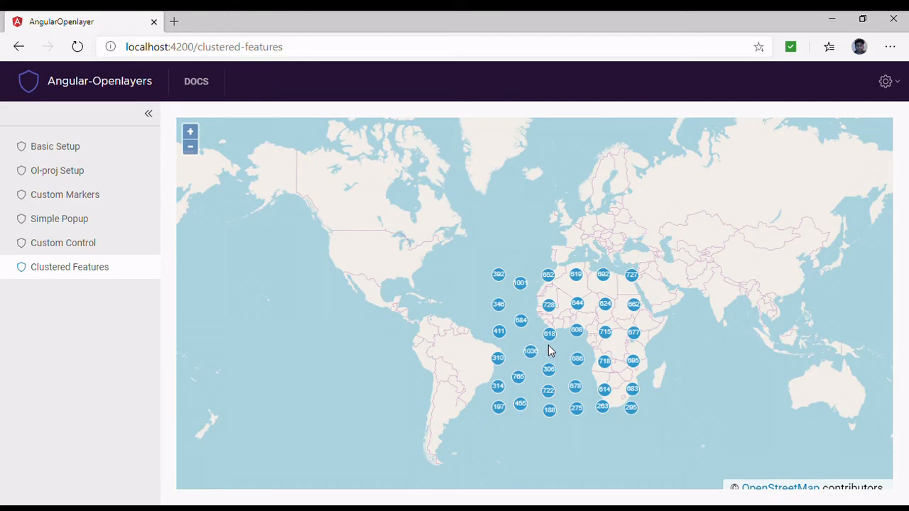
pyautogui.moveTo(545, 361)
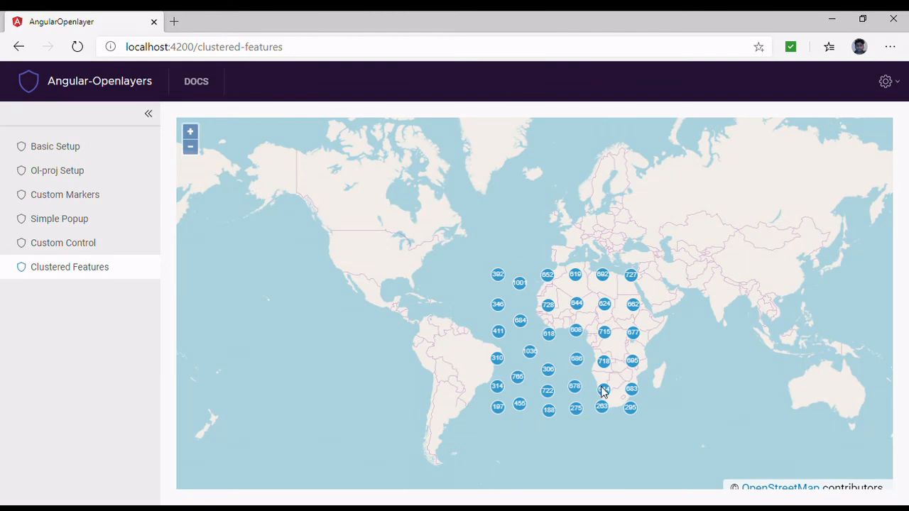
pyautogui.moveTo(602, 395)
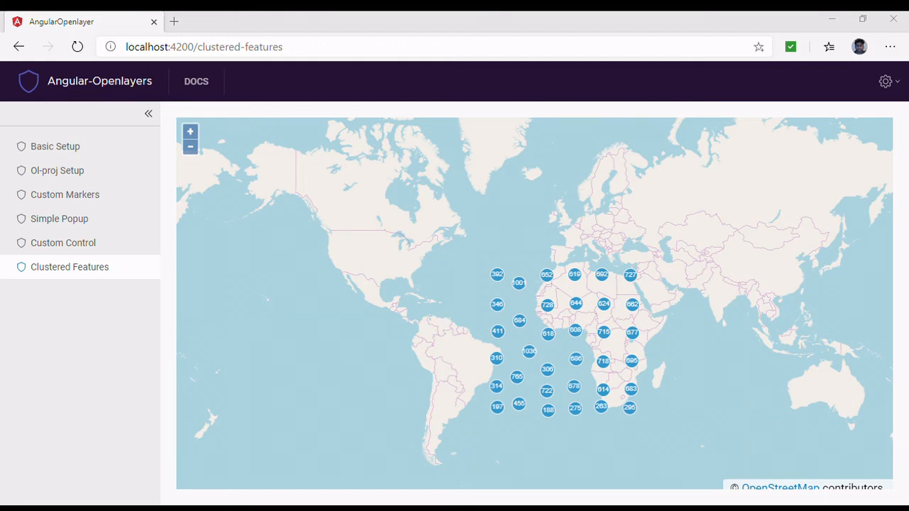
pyautogui.moveTo(174, 22)
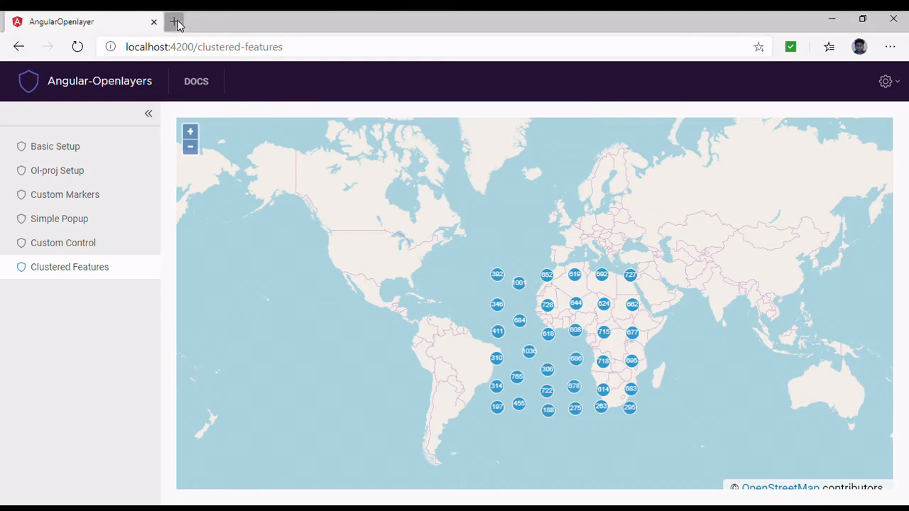
pyautogui.click(174, 22)
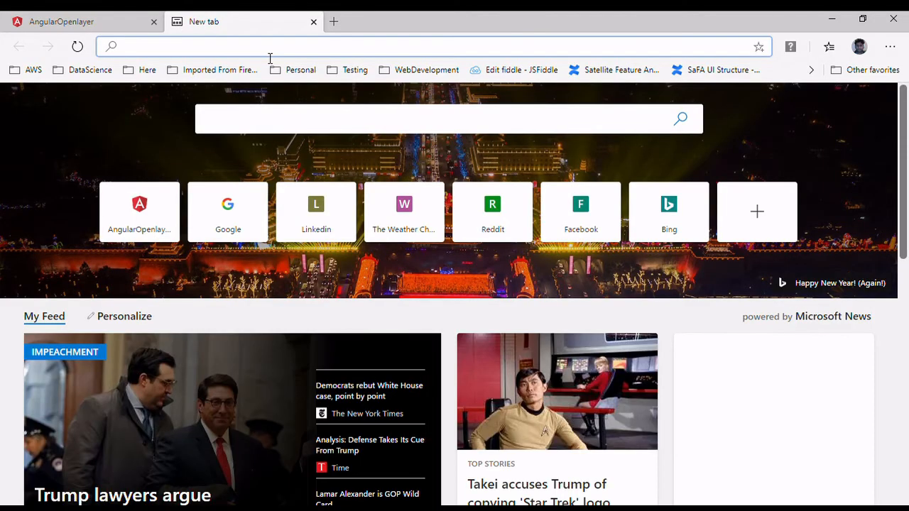
pyautogui.write('https://openlayers.org/en/latest/examples/cluster.html')
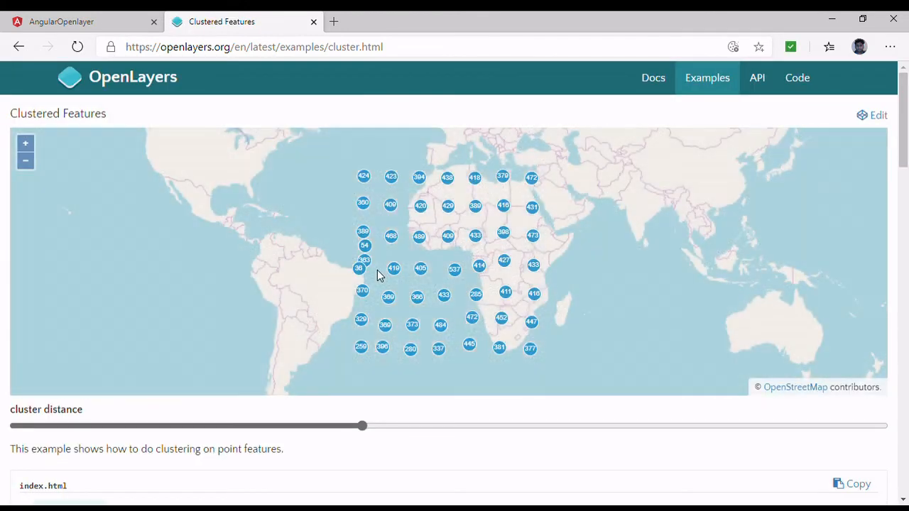
pyautogui.moveTo(139, 163)
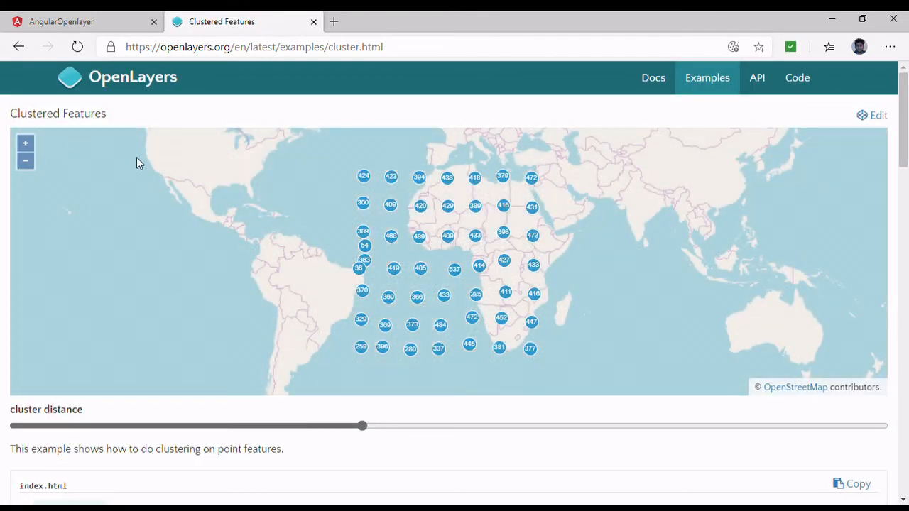
pyautogui.scroll(-3)
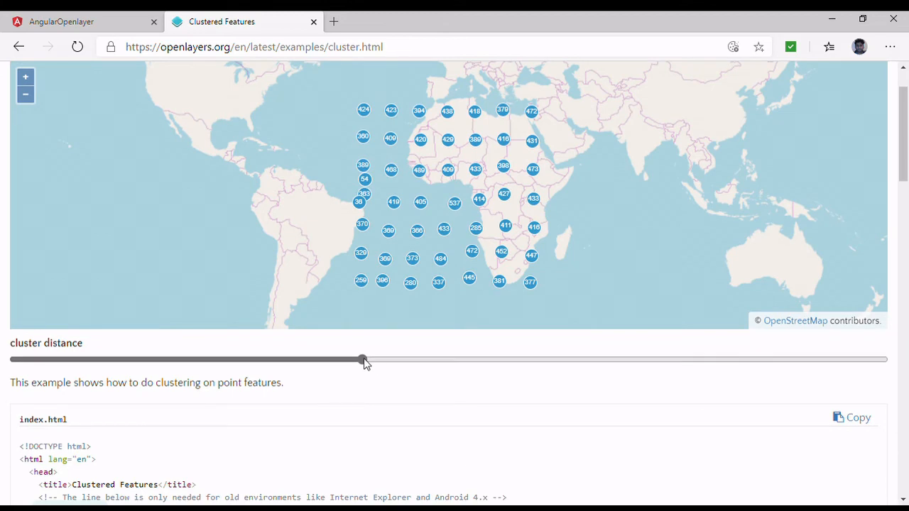
# Try low, high and medium cluster distances, end at the minimum, and return to the local demo
pyautogui.moveTo(362, 360); pyautogui.dragTo(162, 361)
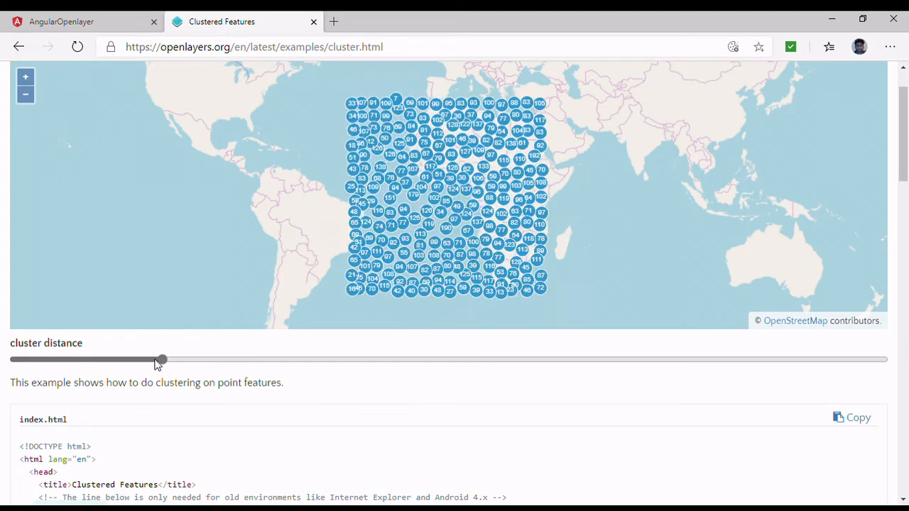
pyautogui.moveTo(161, 360); pyautogui.dragTo(466, 360)
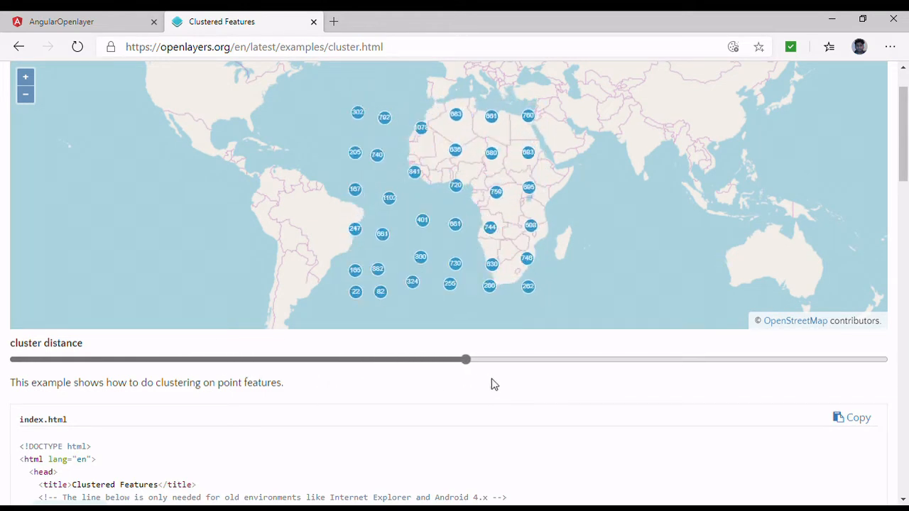
pyautogui.moveTo(466, 359); pyautogui.dragTo(491, 359)
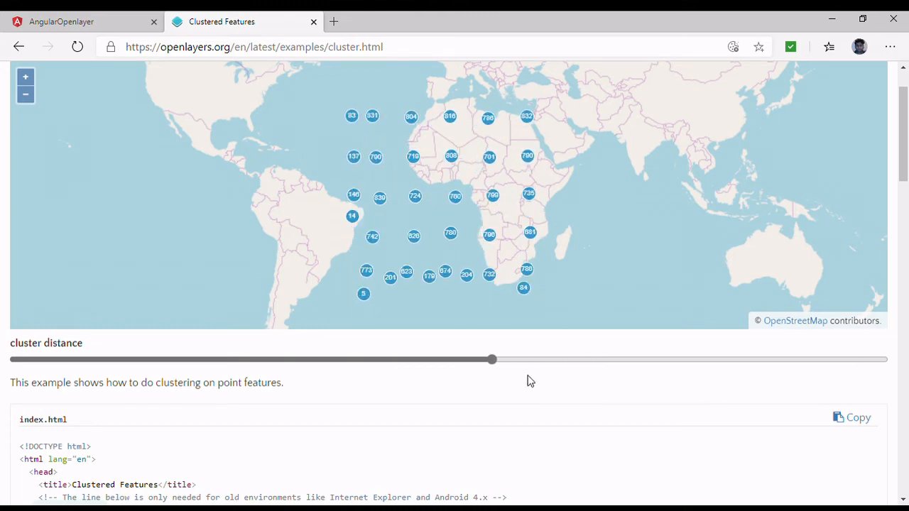
pyautogui.moveTo(491, 359); pyautogui.dragTo(708, 359)
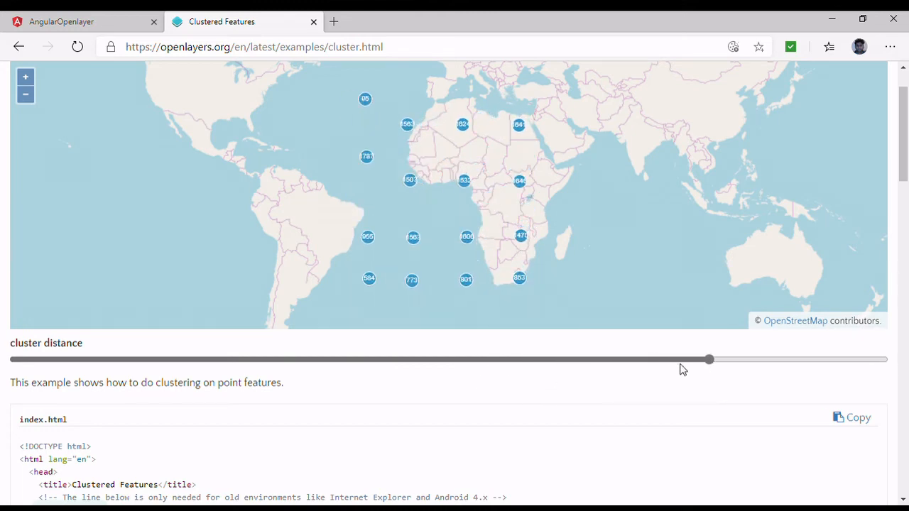
pyautogui.moveTo(708, 359); pyautogui.dragTo(613, 359)
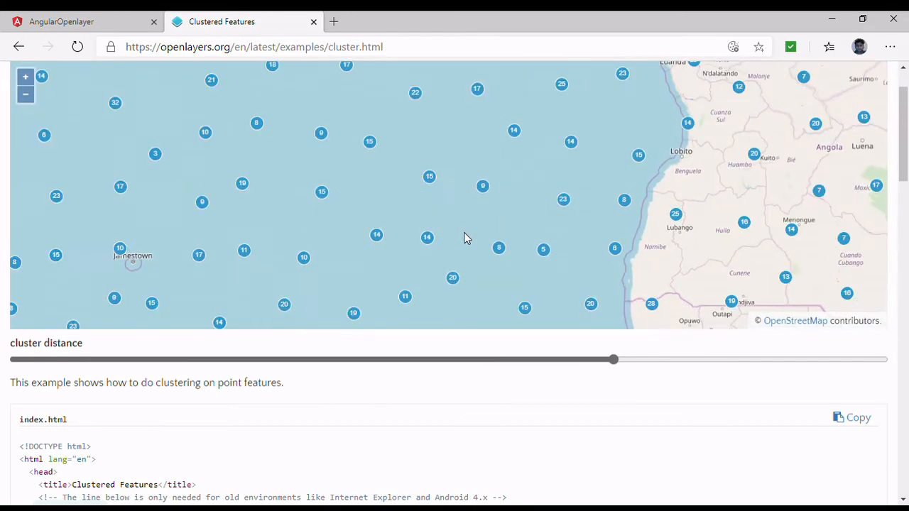
pyautogui.scroll(-3)
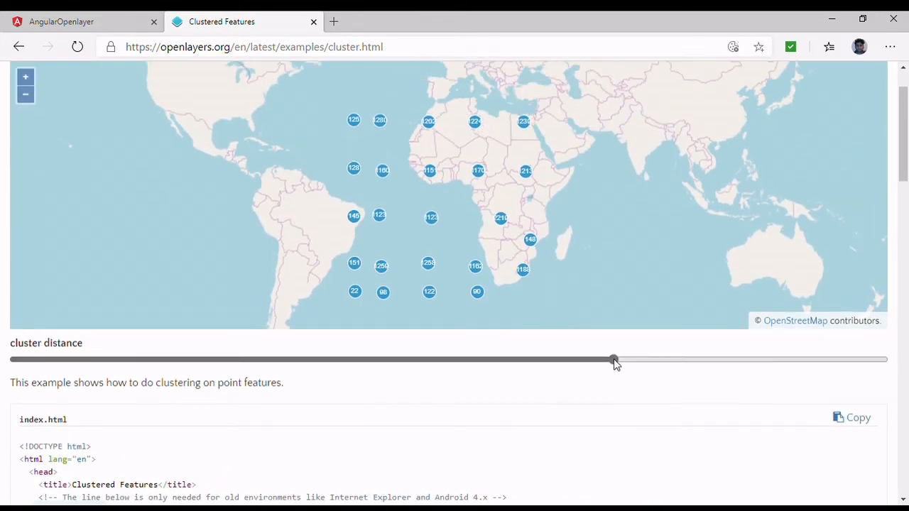
pyautogui.moveTo(613, 361); pyautogui.dragTo(86, 360)
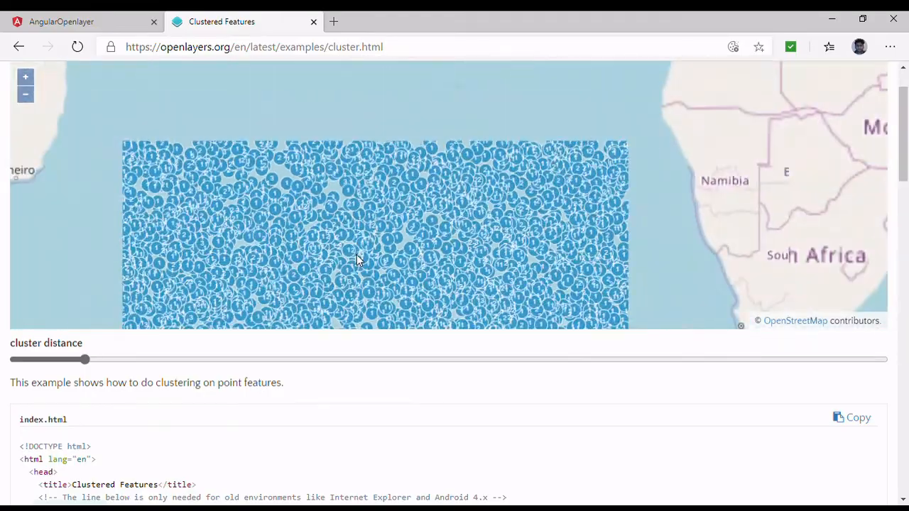
pyautogui.click(61, 21)
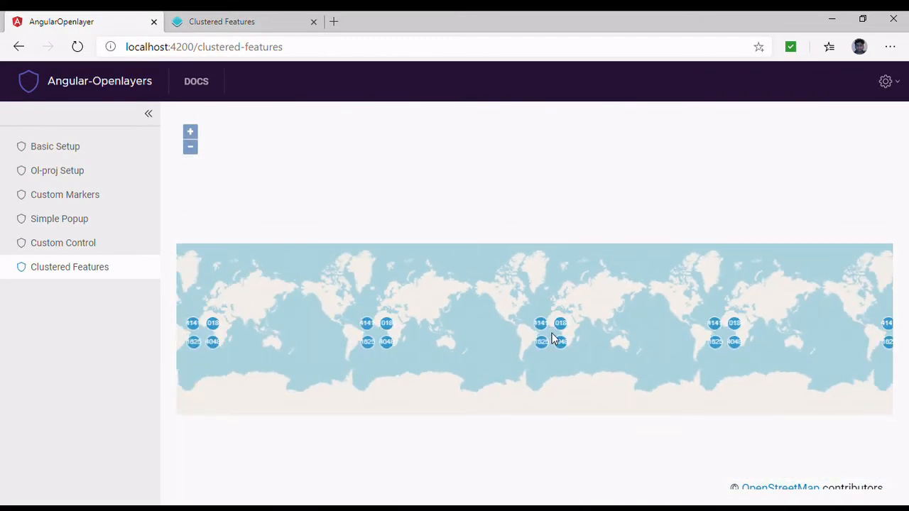
pyautogui.scroll(-3)
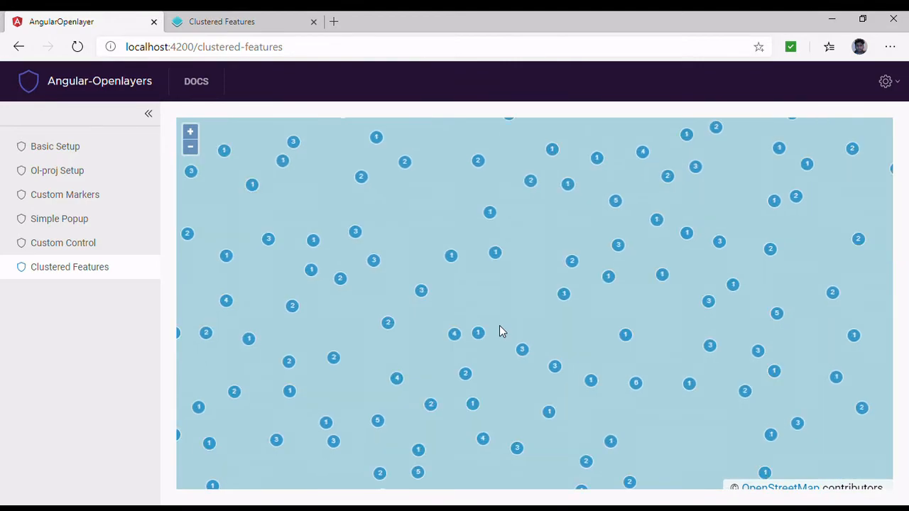
pyautogui.moveTo(622, 347)
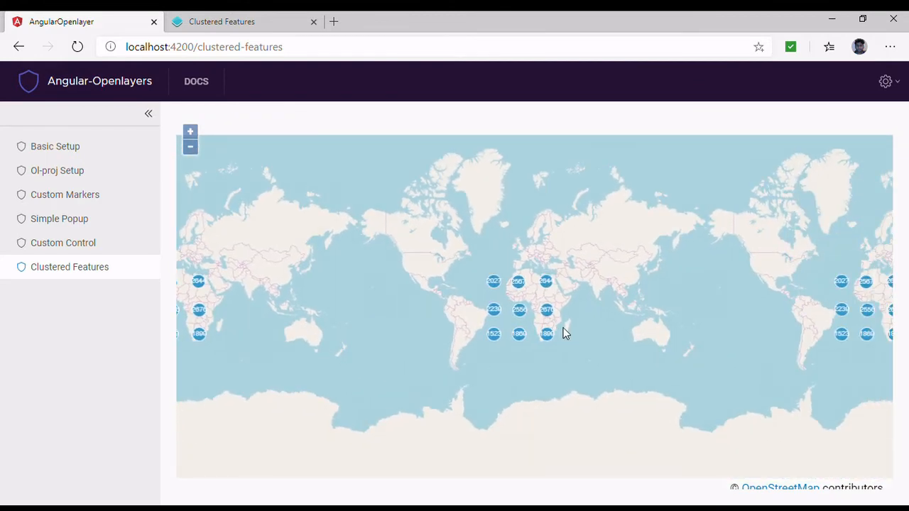
pyautogui.moveTo(562, 365)
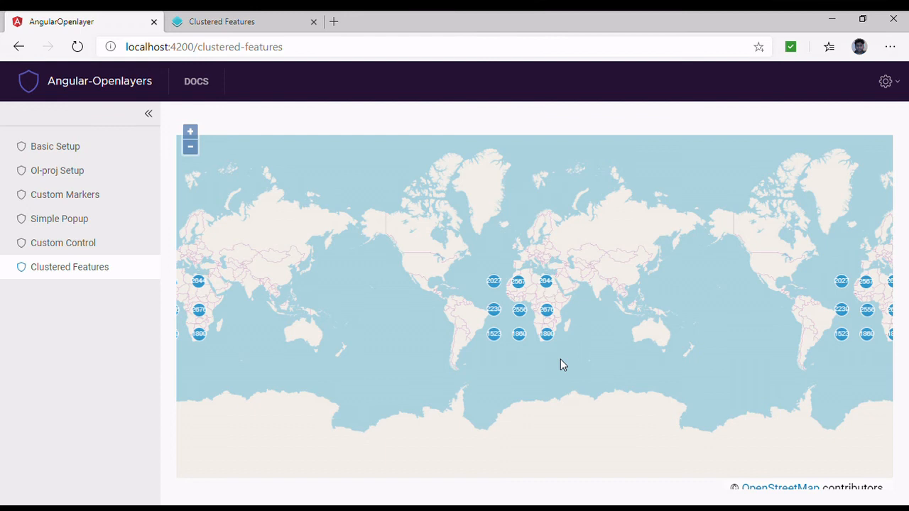
pyautogui.moveTo(565, 362)
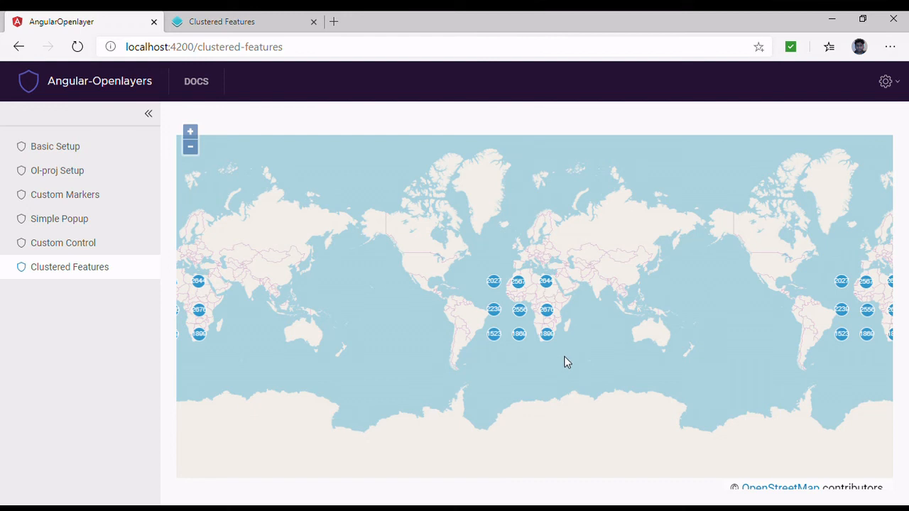
pyautogui.moveTo(577, 361)
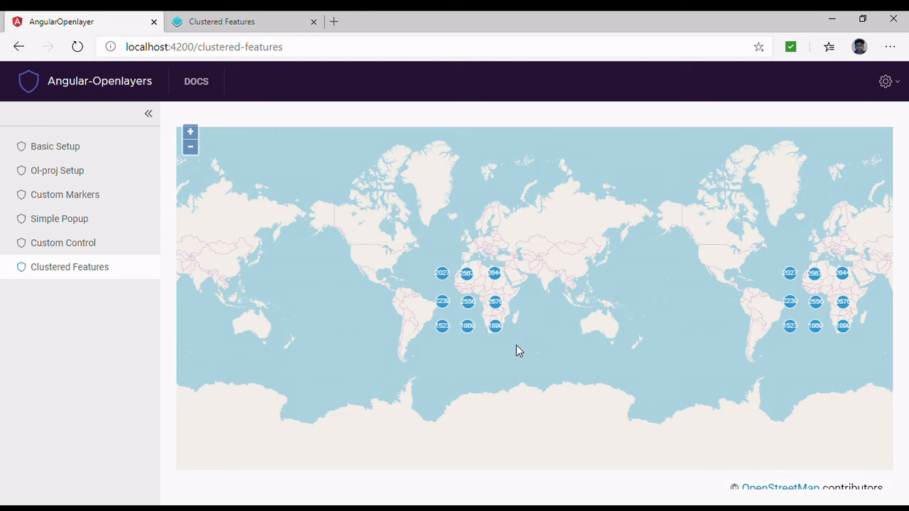
pyautogui.moveTo(518, 349)
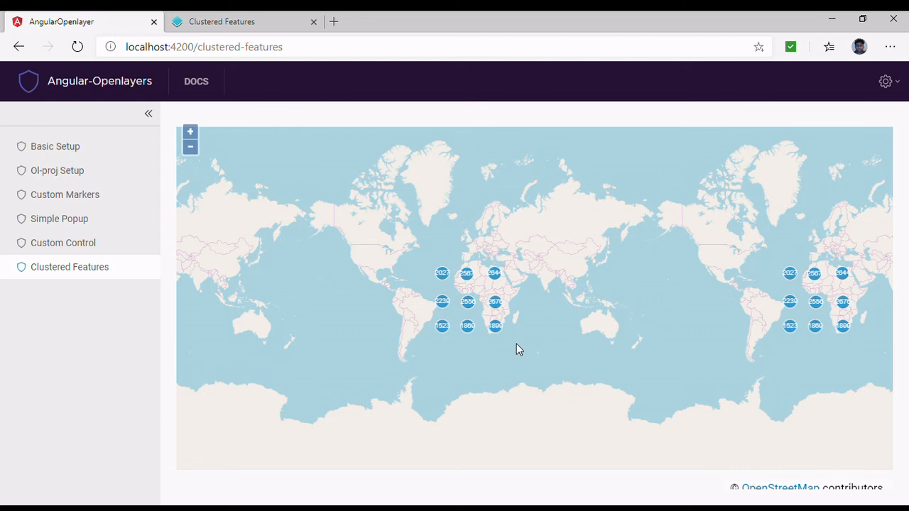